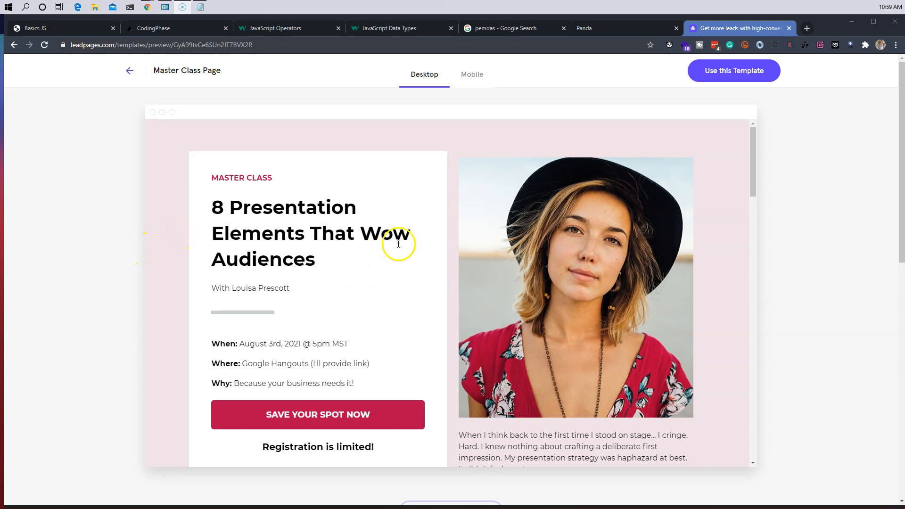
pyautogui.moveTo(399, 248)
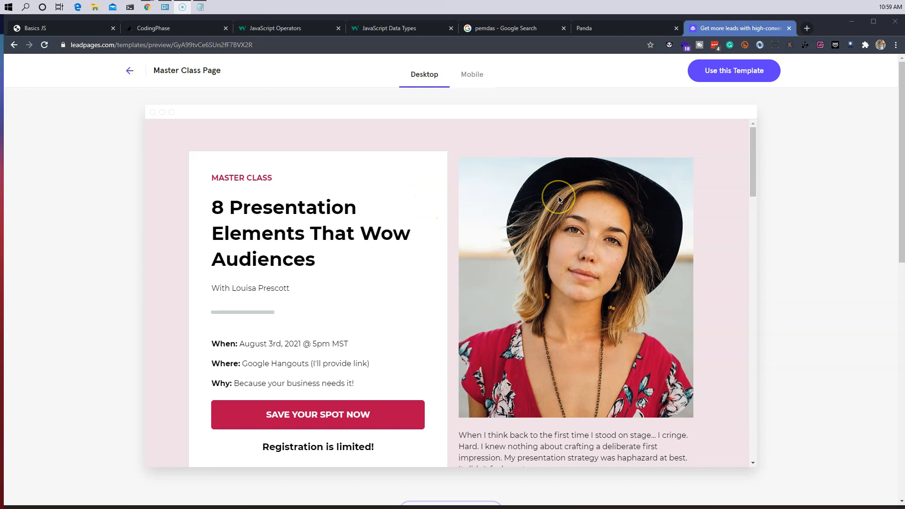
pyautogui.moveTo(559, 199)
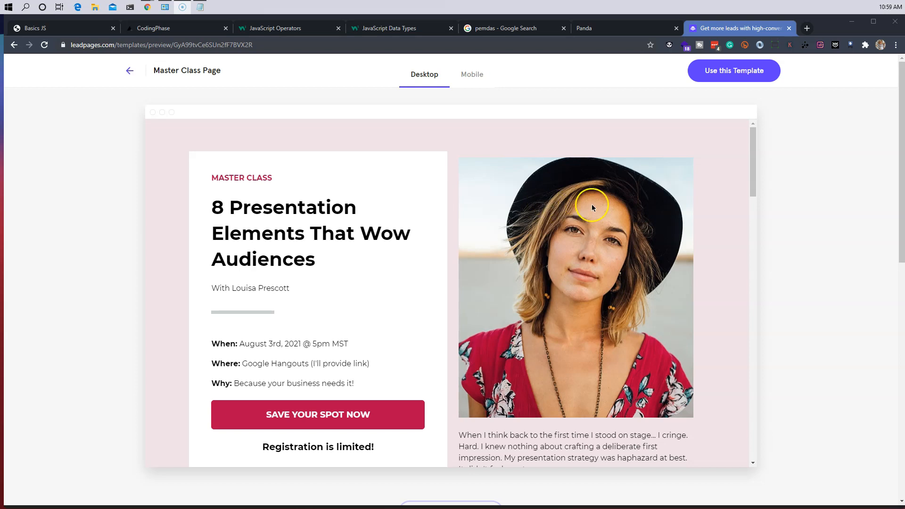
pyautogui.moveTo(480, 283)
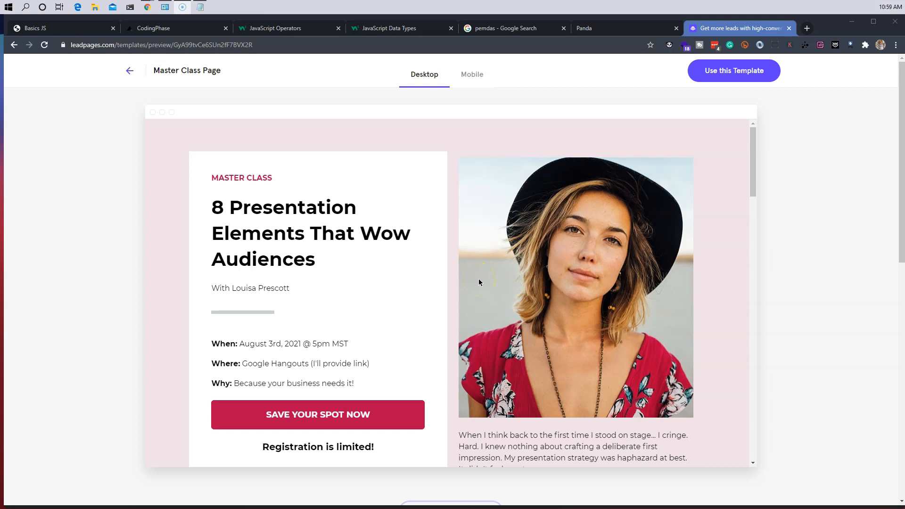
# Load the Fashion Nova clone store in a new Chrome tab
pyautogui.scroll(-3)
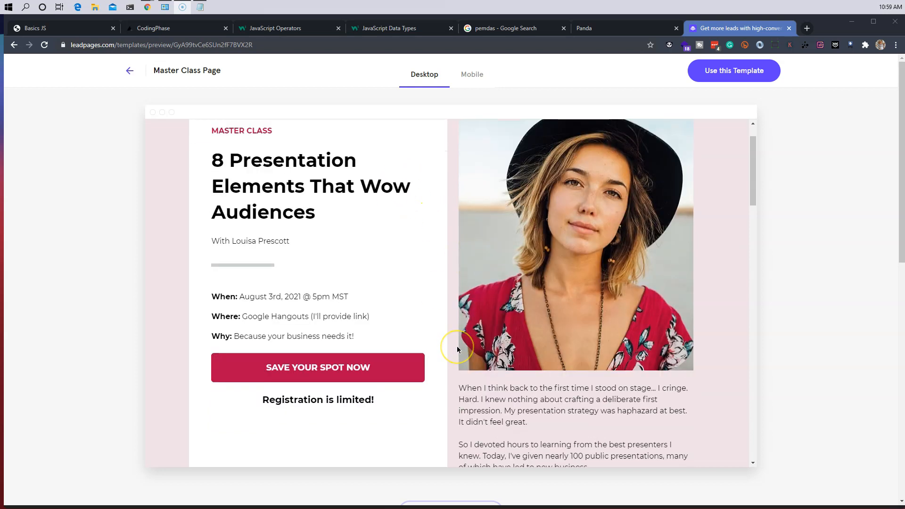
pyautogui.scroll(3)
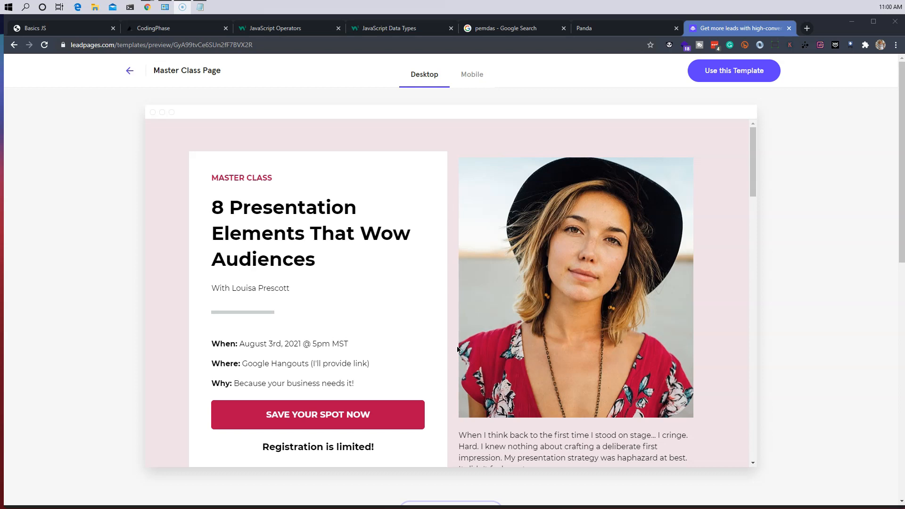
pyautogui.moveTo(398, 281)
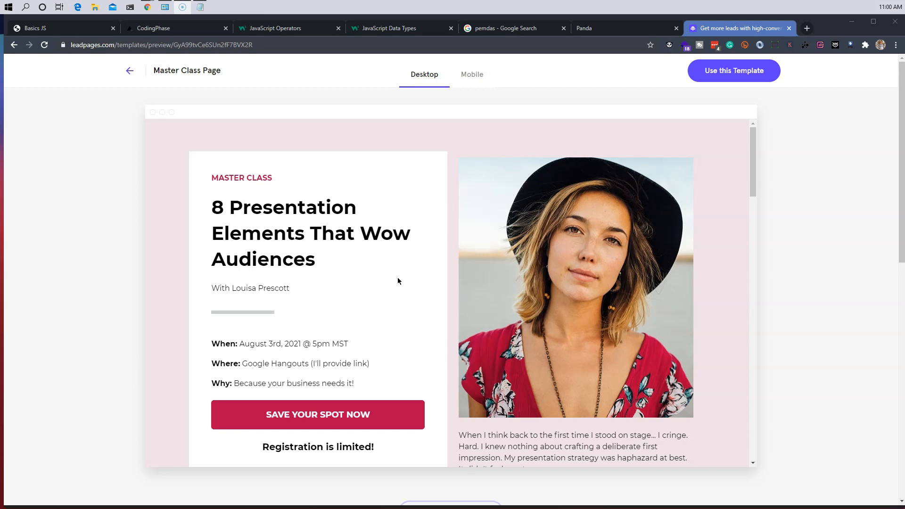
pyautogui.scroll(-3)
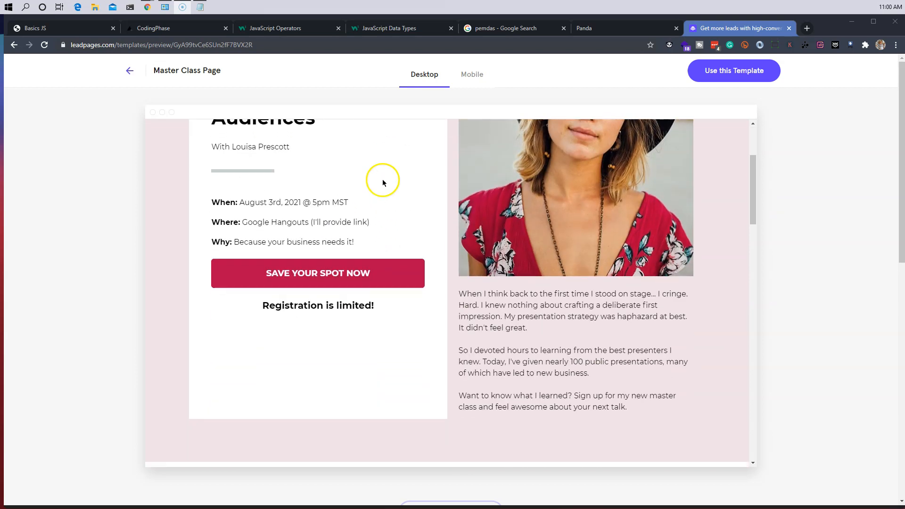
pyautogui.scroll(3)
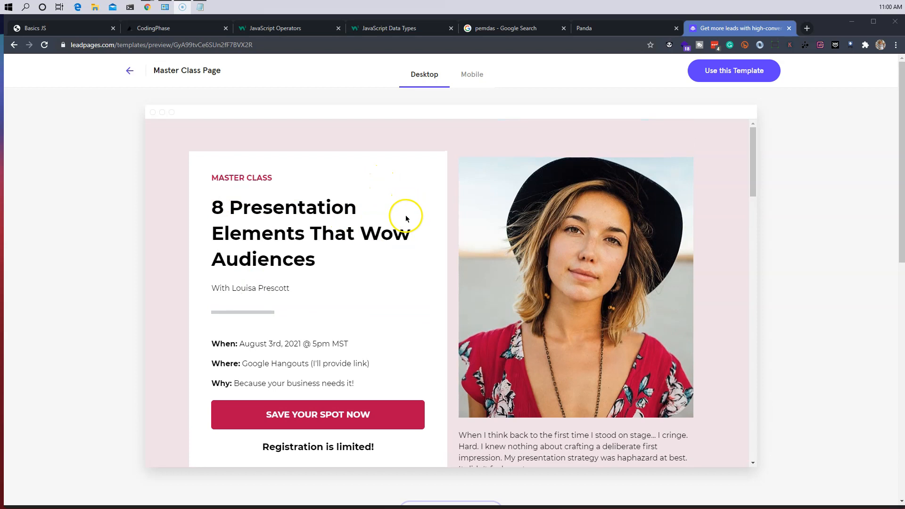
pyautogui.moveTo(242, 207)
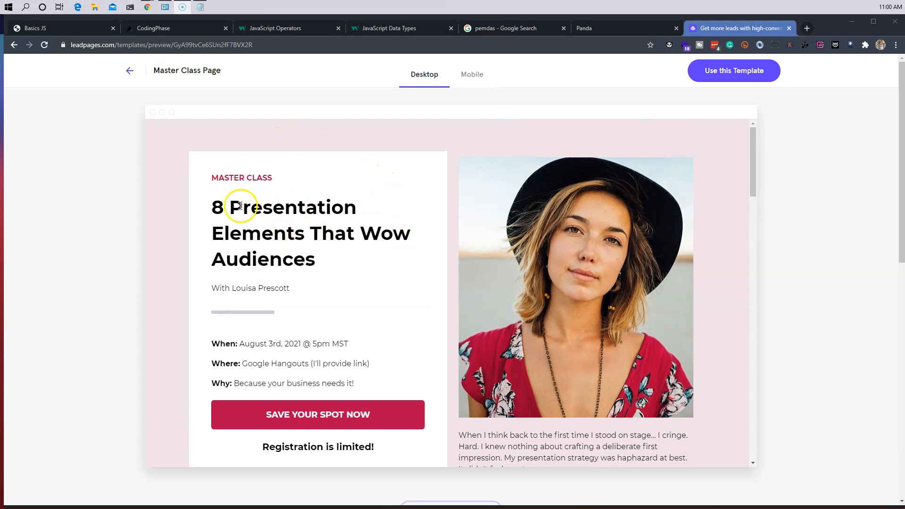
pyautogui.moveTo(324, 191)
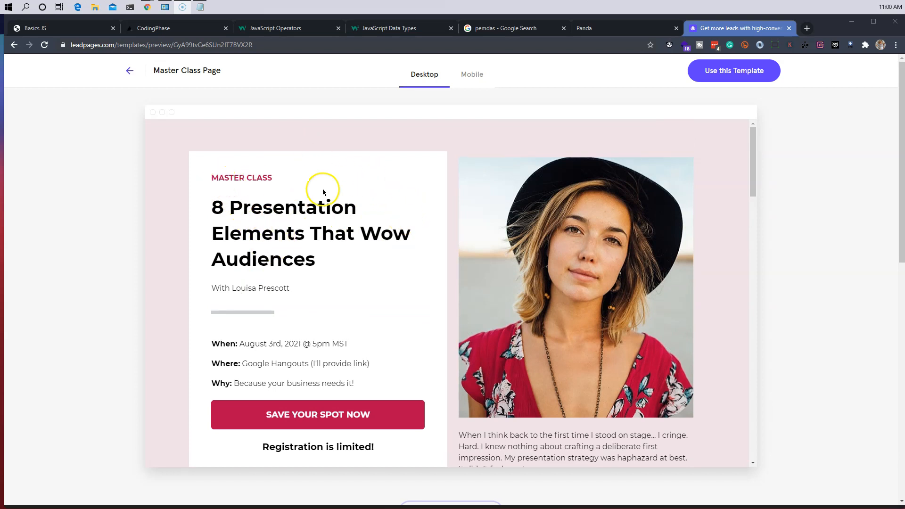
pyautogui.moveTo(305, 239)
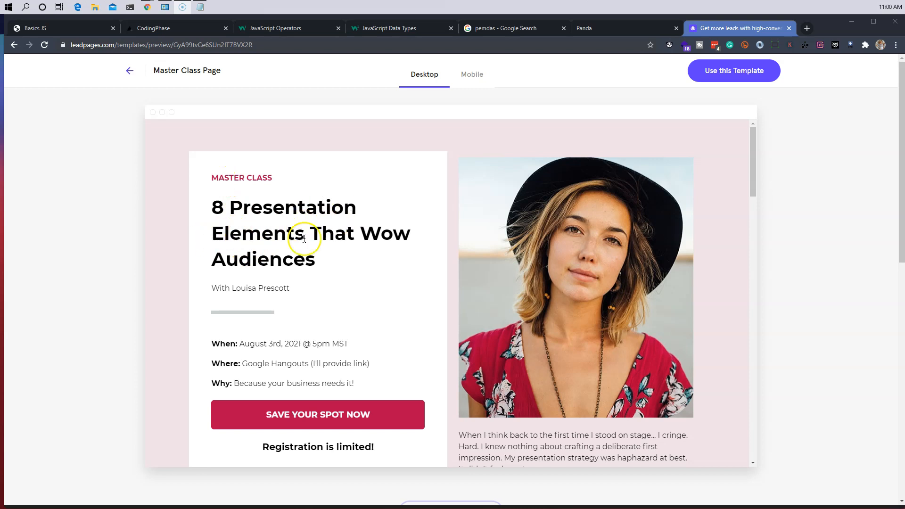
pyautogui.moveTo(224, 299)
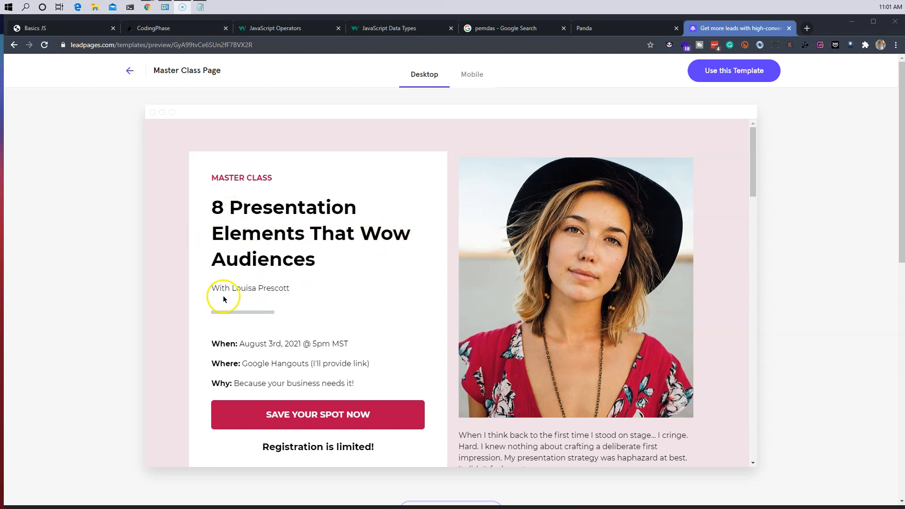
pyautogui.moveTo(225, 299)
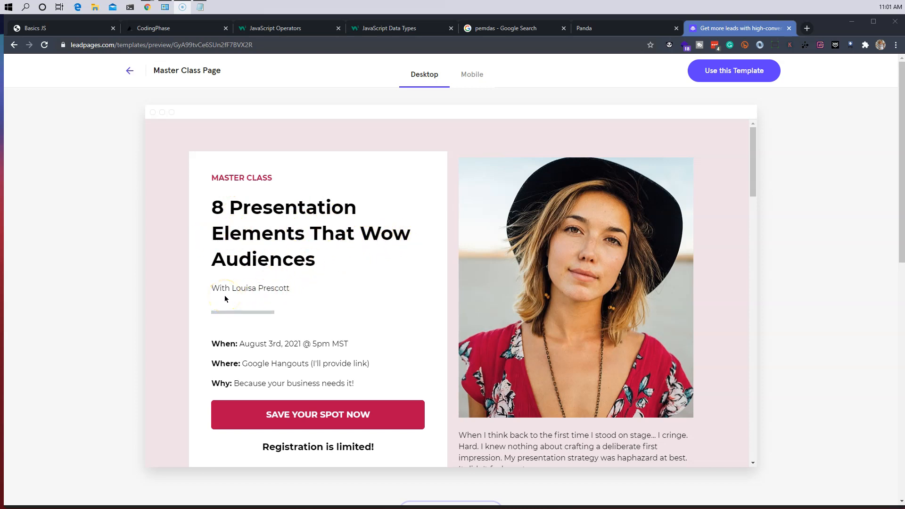
pyautogui.moveTo(317, 415)
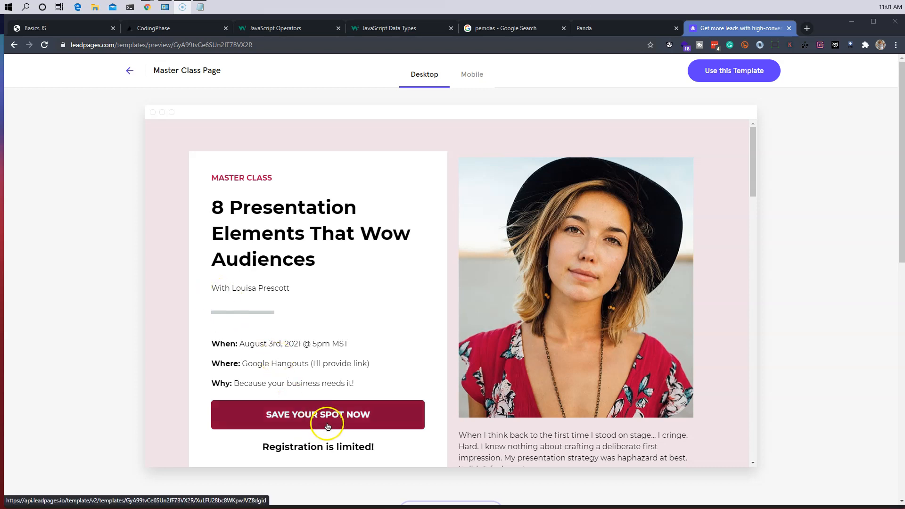
pyautogui.moveTo(394, 288)
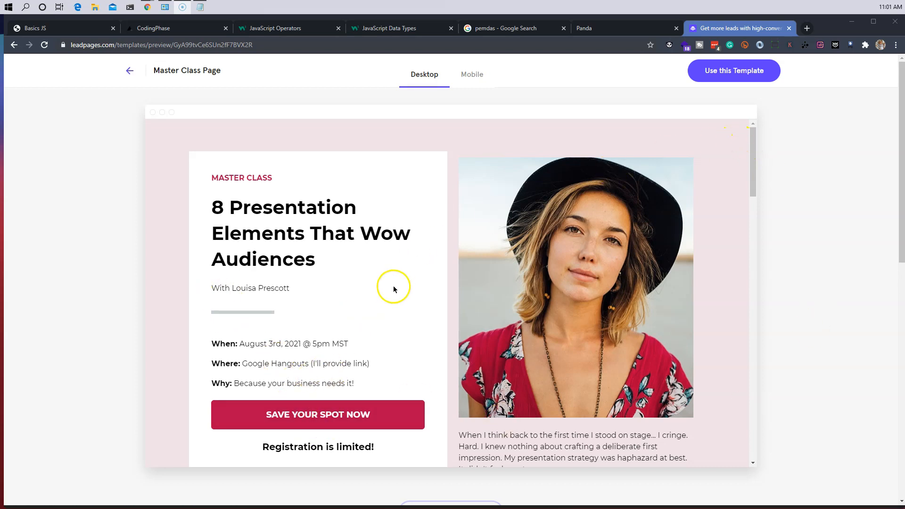
pyautogui.moveTo(390, 312)
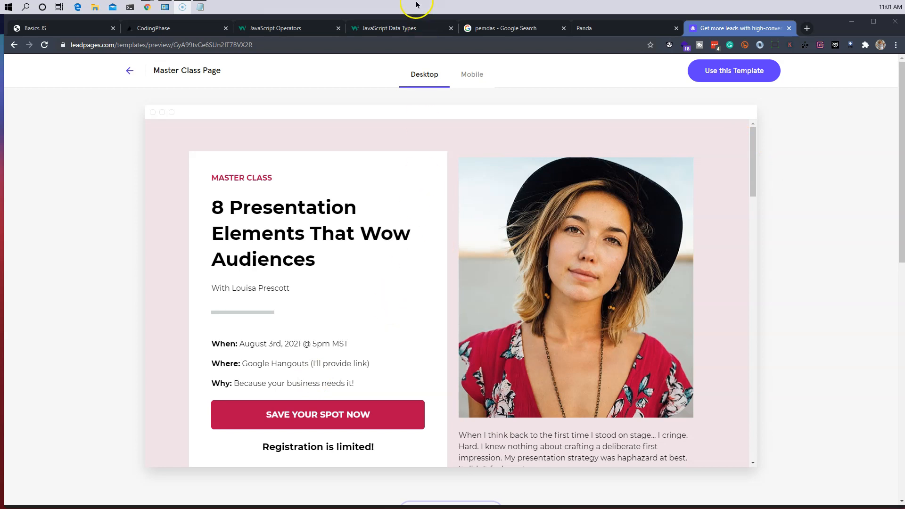
pyautogui.moveTo(449, 87)
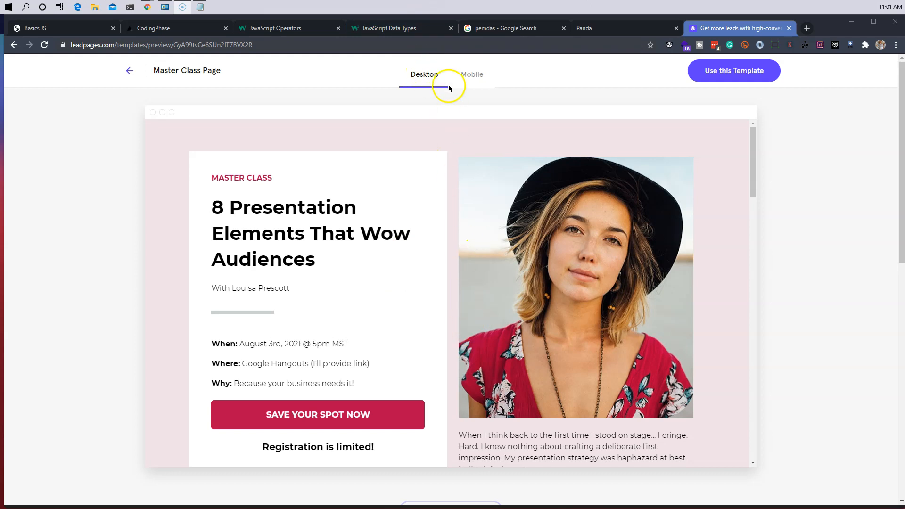
pyautogui.moveTo(452, 85)
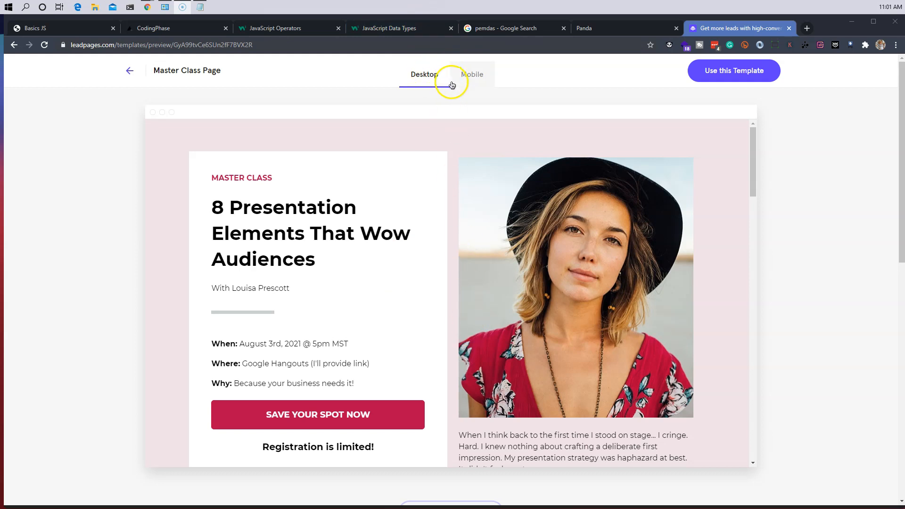
pyautogui.moveTo(387, 478)
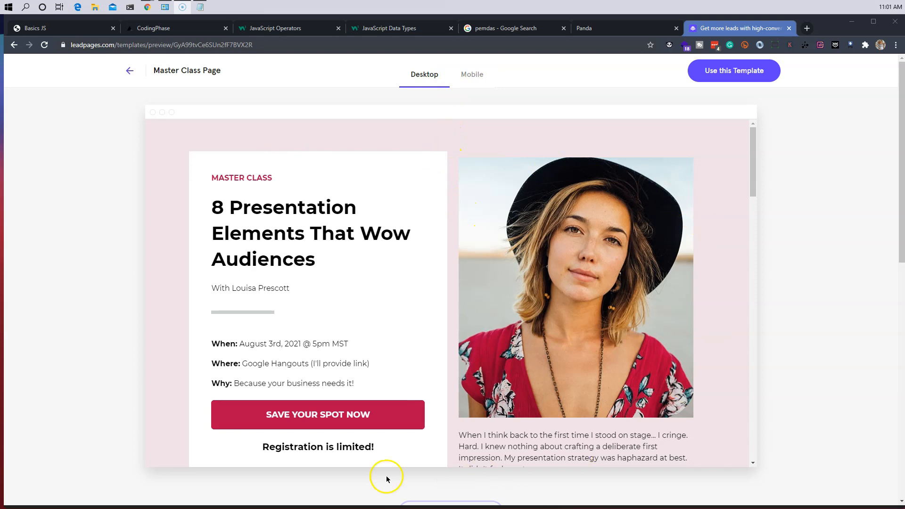
pyautogui.moveTo(403, 432)
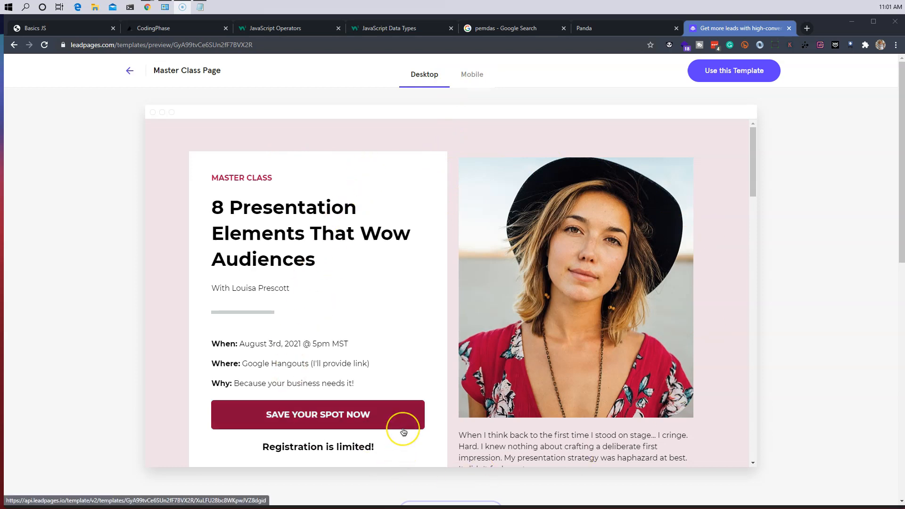
pyautogui.moveTo(404, 432)
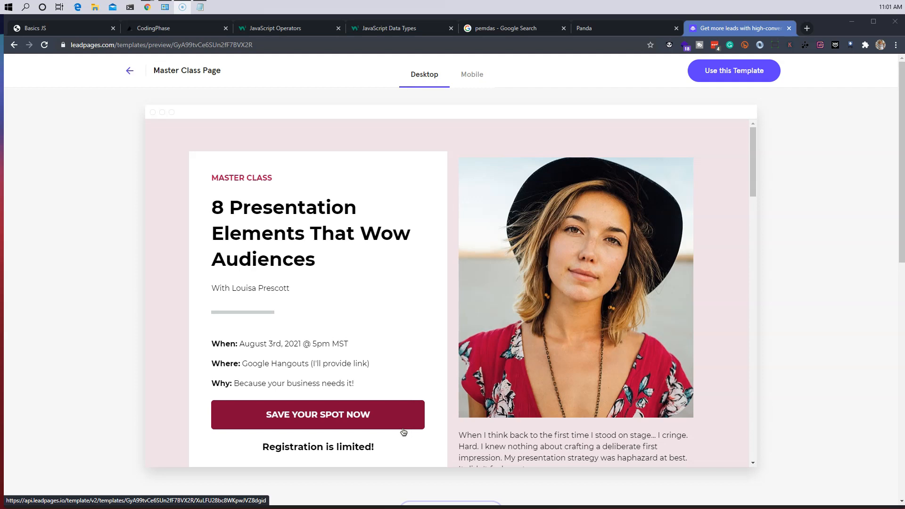
pyautogui.moveTo(439, 378)
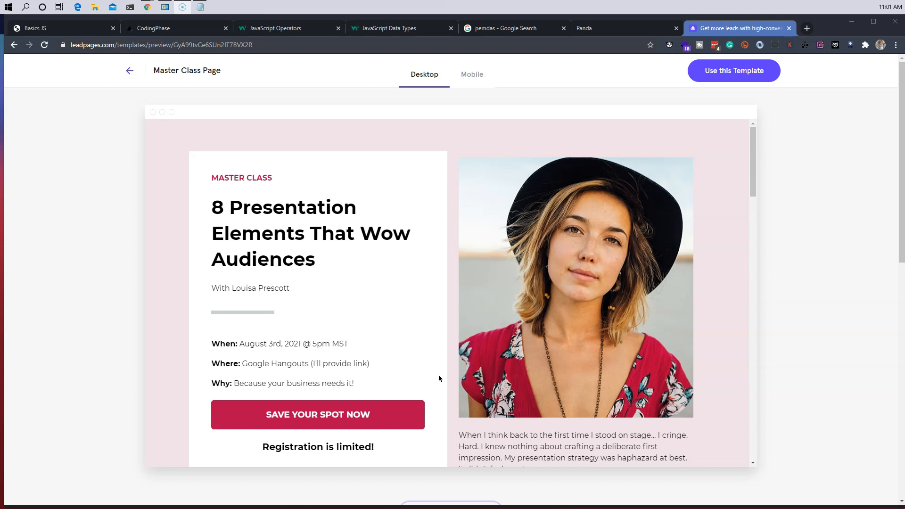
pyautogui.moveTo(529, 286)
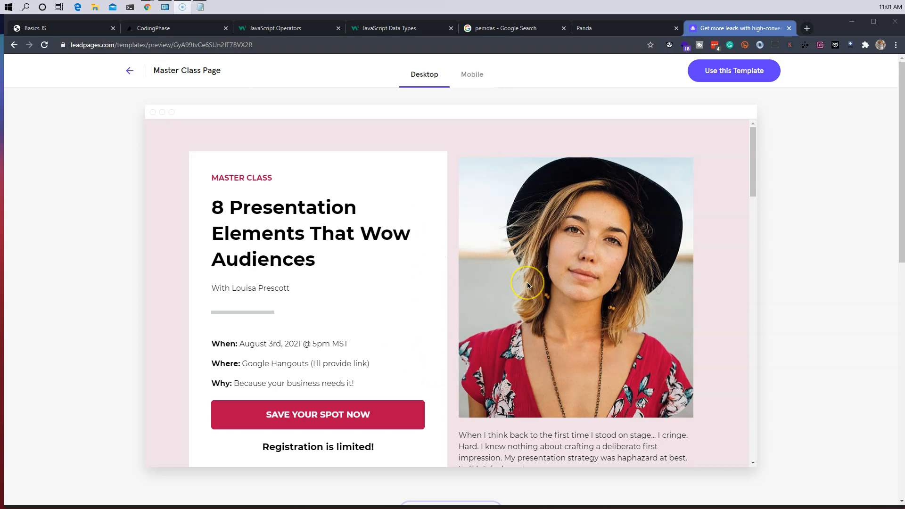
pyautogui.moveTo(527, 286)
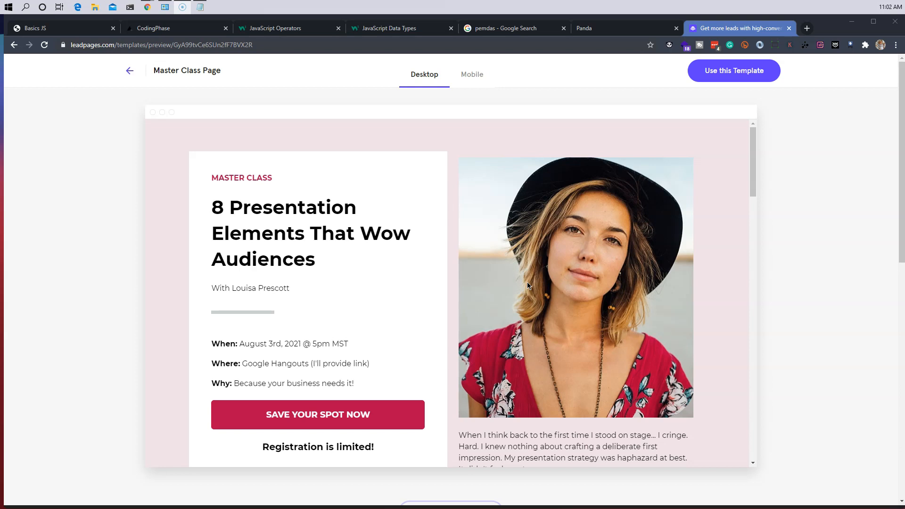
pyautogui.moveTo(746, 42)
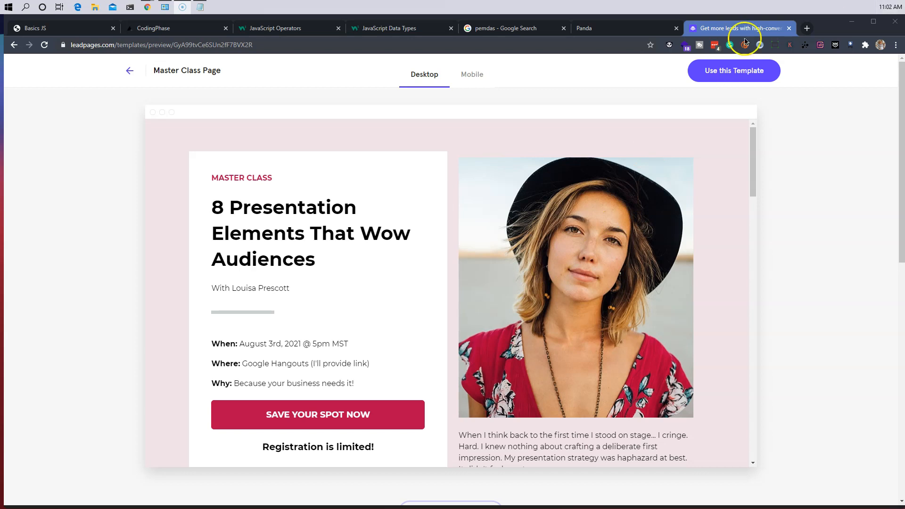
pyautogui.click(807, 28)
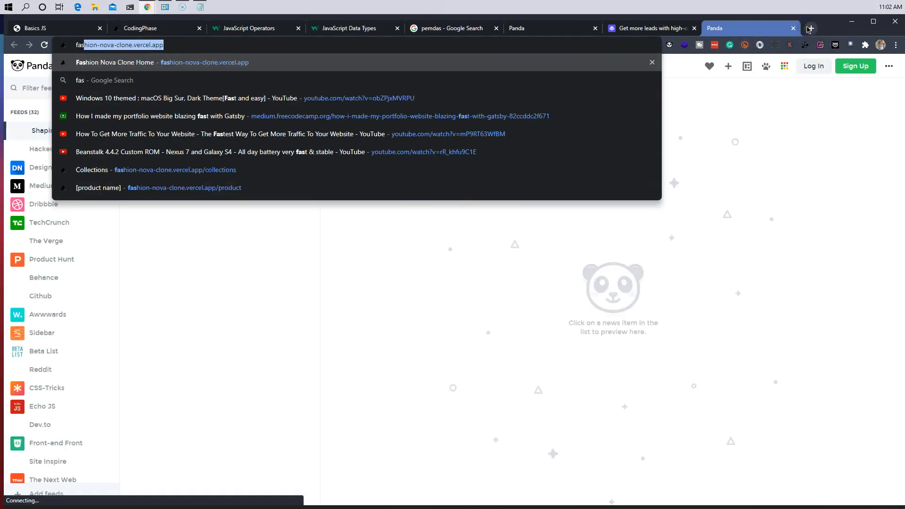
pyautogui.write('fashionnova.com')
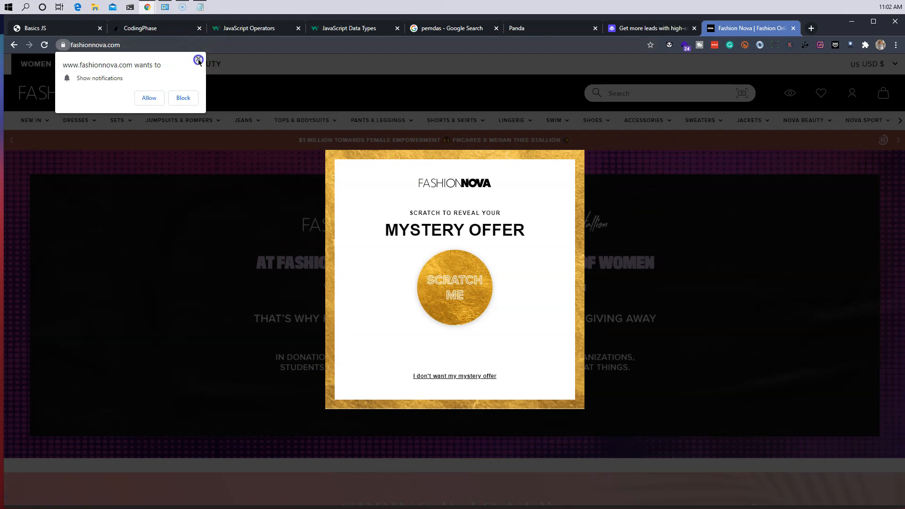
# Block the notification prompt and scratch the mystery circle to reveal 30% OFF
pyautogui.click(199, 59)
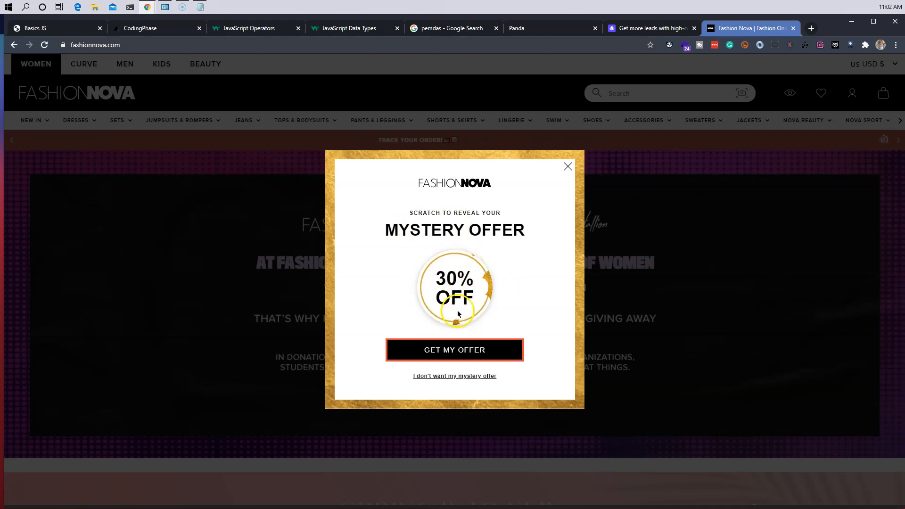
pyautogui.click(455, 350)
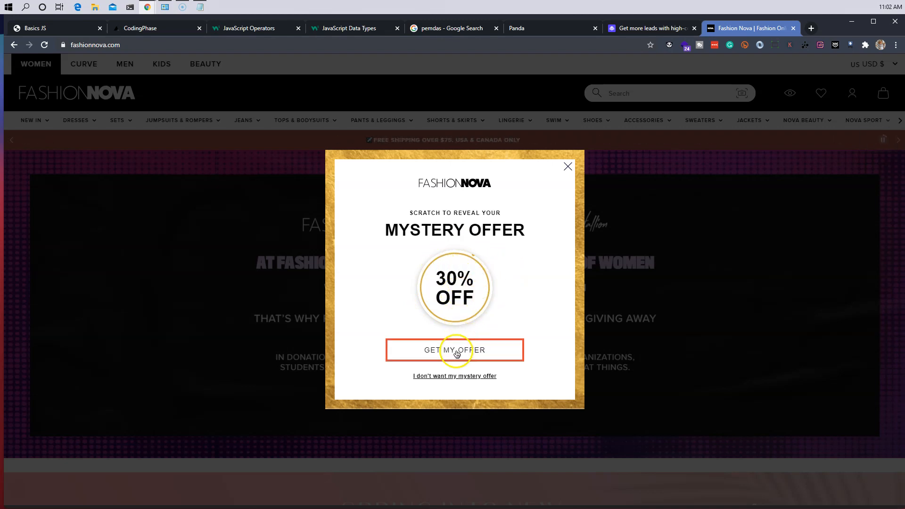
pyautogui.click(455, 350)
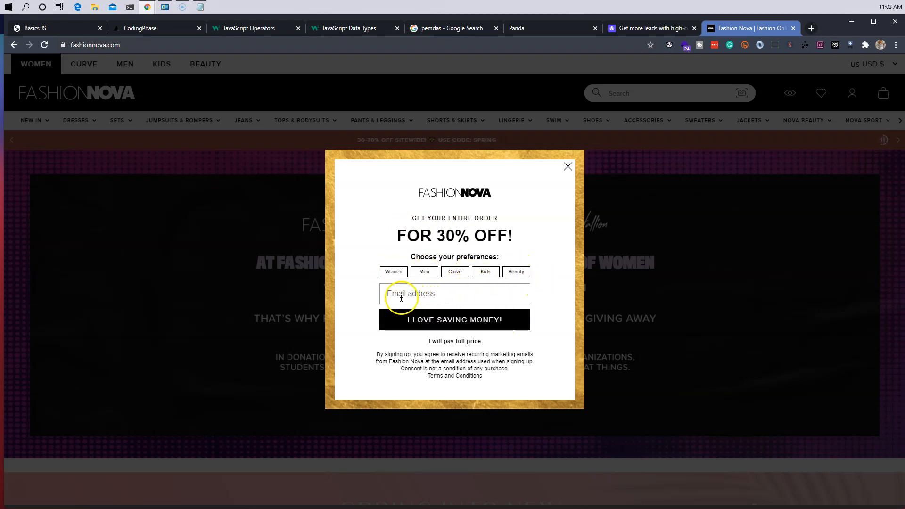
pyautogui.moveTo(455, 320)
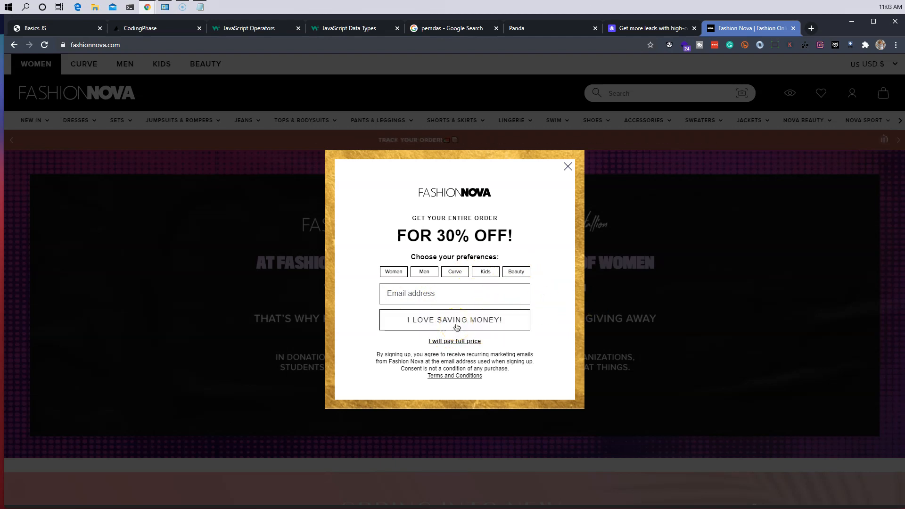
pyautogui.click(454, 294)
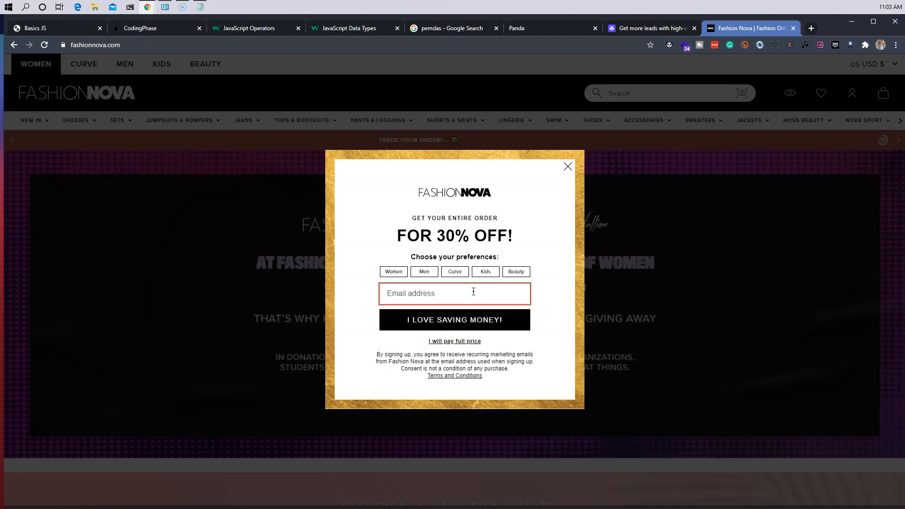
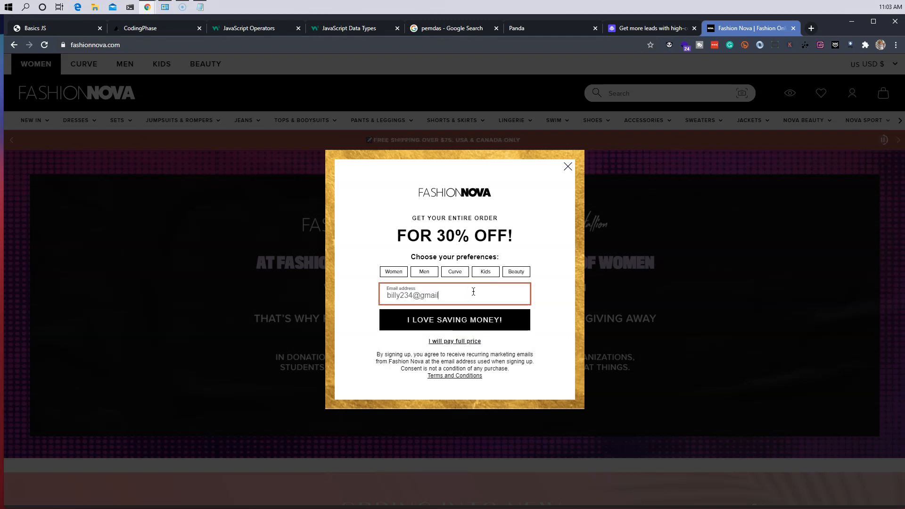
pyautogui.click(454, 319)
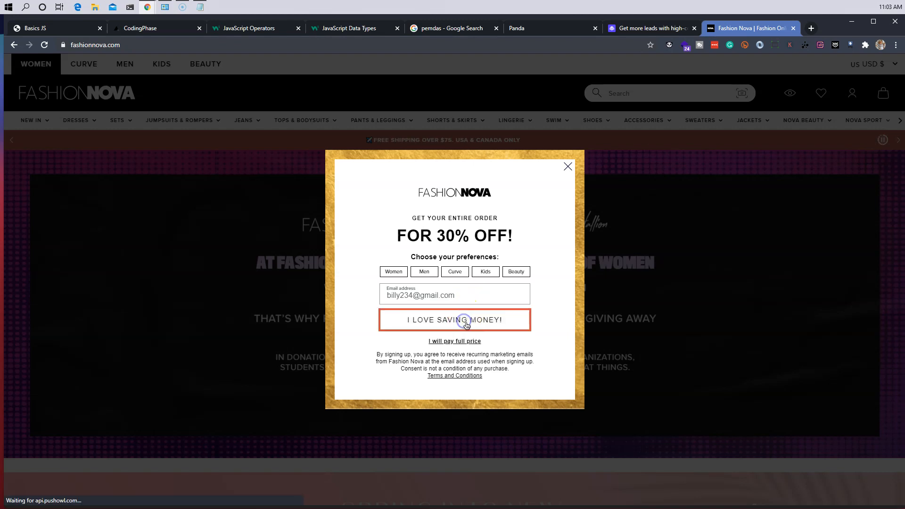
pyautogui.click(455, 320)
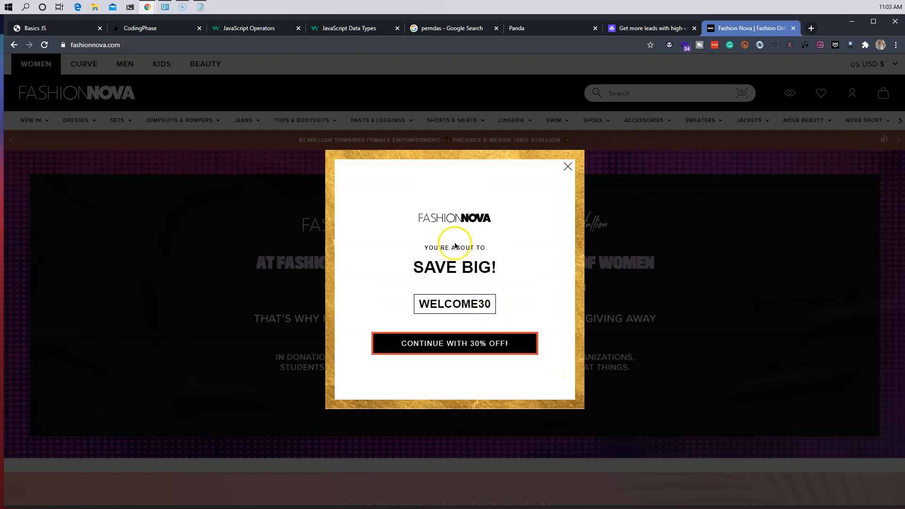
pyautogui.moveTo(486, 232)
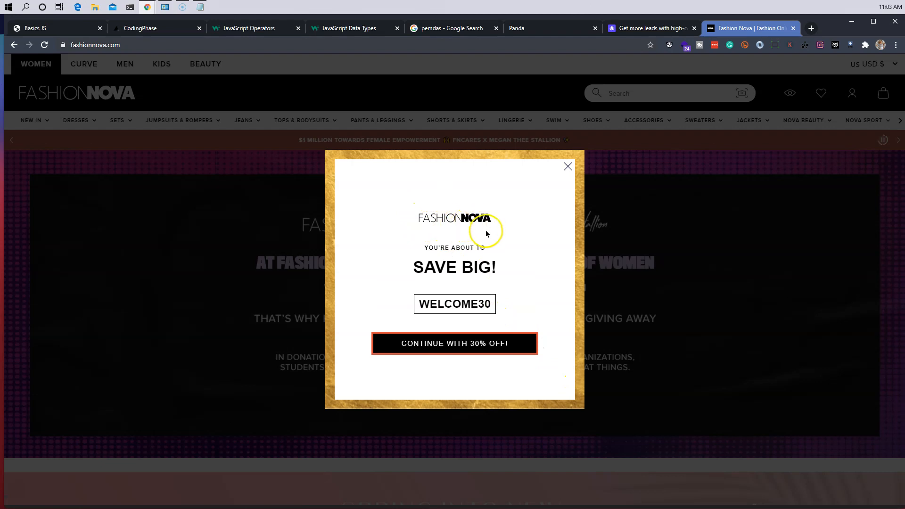
pyautogui.moveTo(478, 275)
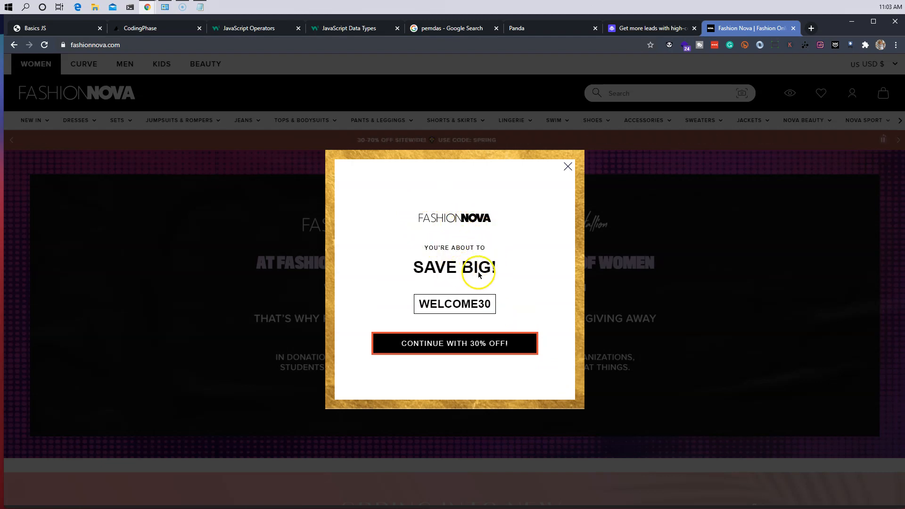
pyautogui.moveTo(536, 316)
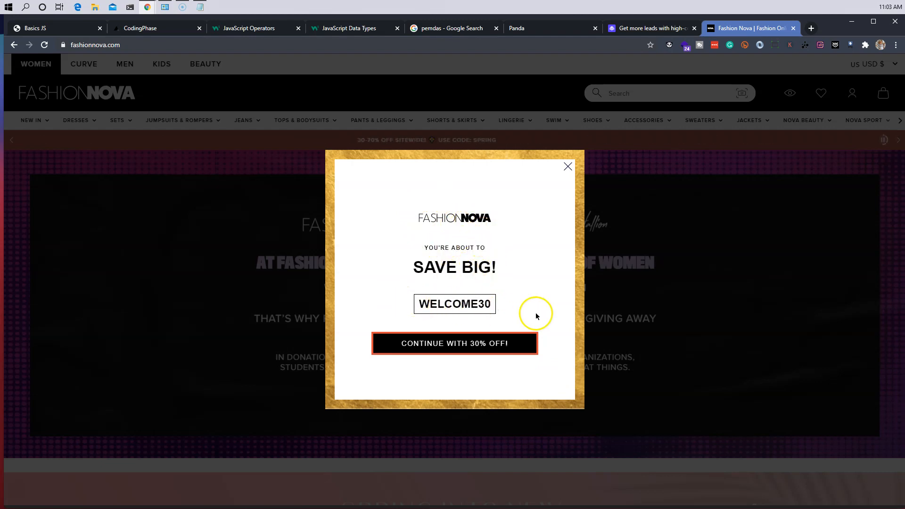
pyautogui.moveTo(455, 343)
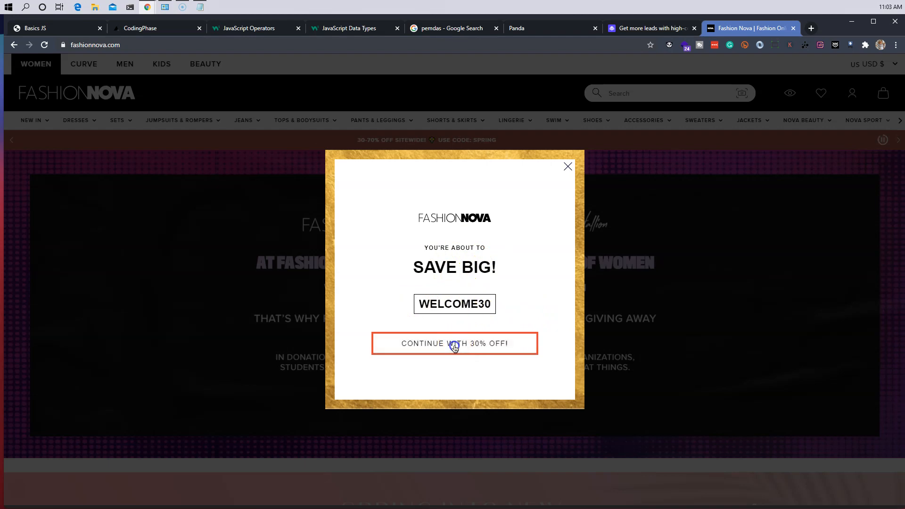
# Continue with 30% off to dismiss the WELCOME30 popup and browse the homepage
pyautogui.click(455, 344)
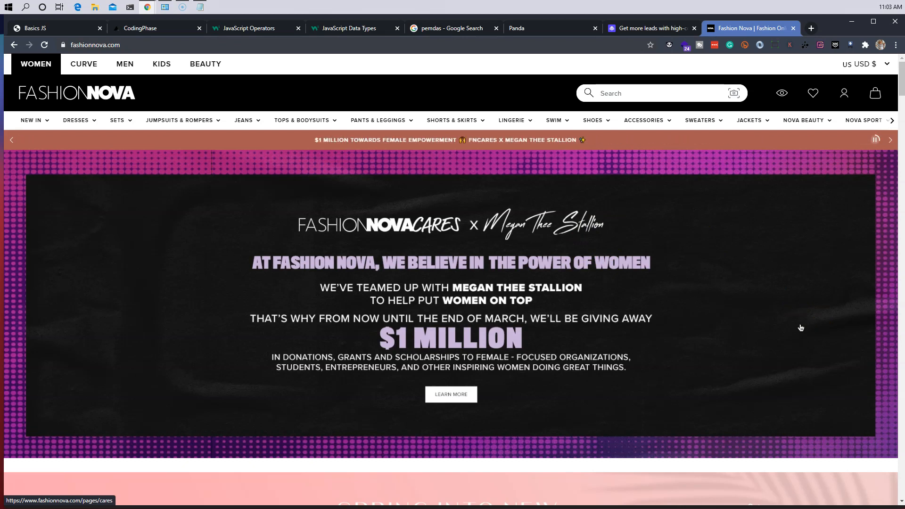
pyautogui.moveTo(782, 332)
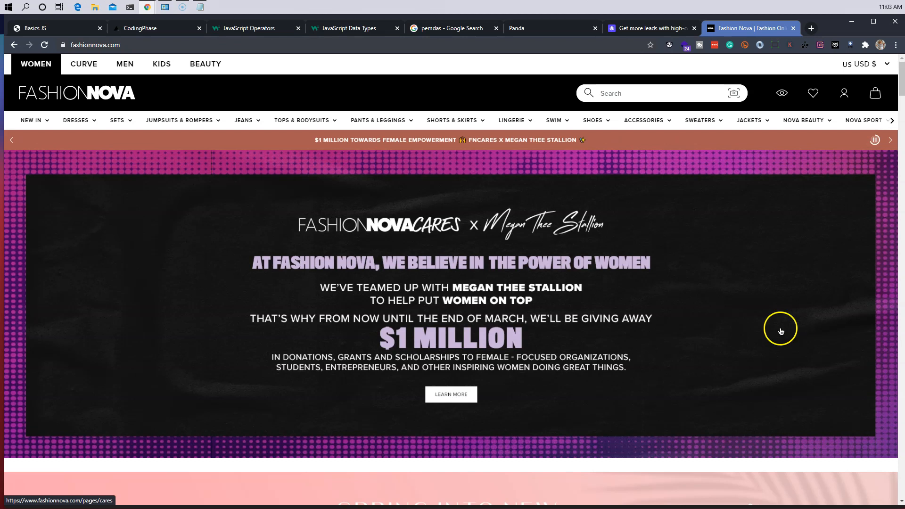
pyautogui.moveTo(723, 316)
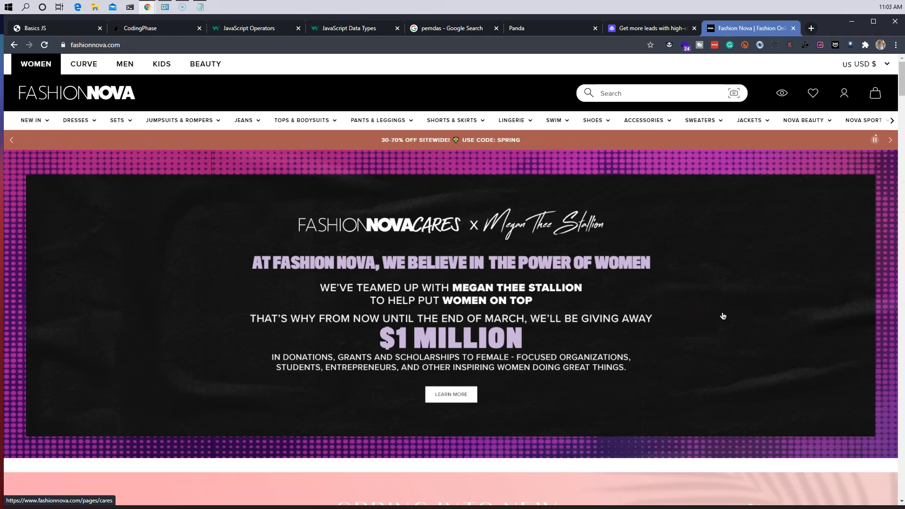
pyautogui.moveTo(535, 433)
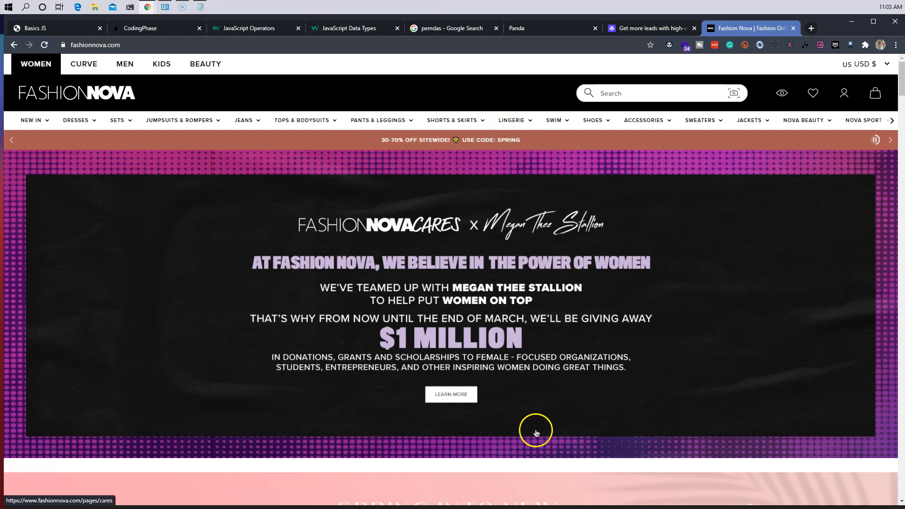
pyautogui.moveTo(580, 459)
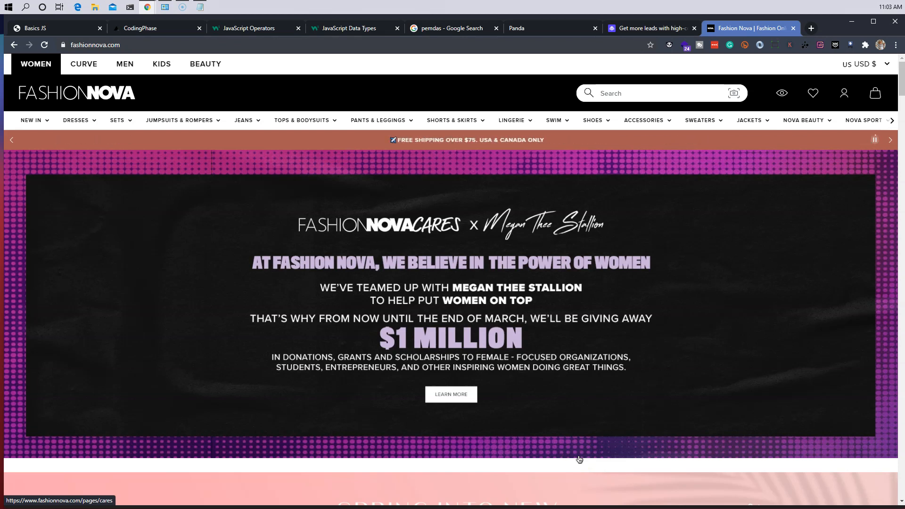
pyautogui.moveTo(578, 292)
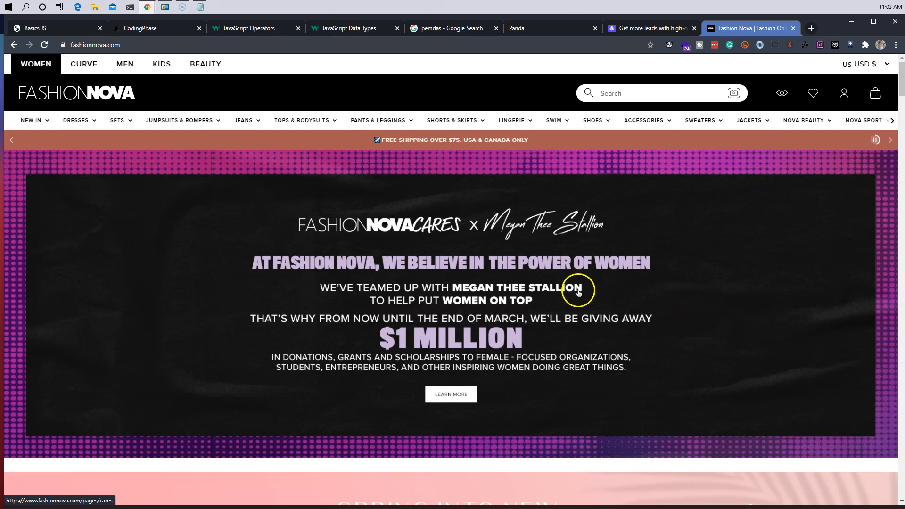
pyautogui.moveTo(546, 22)
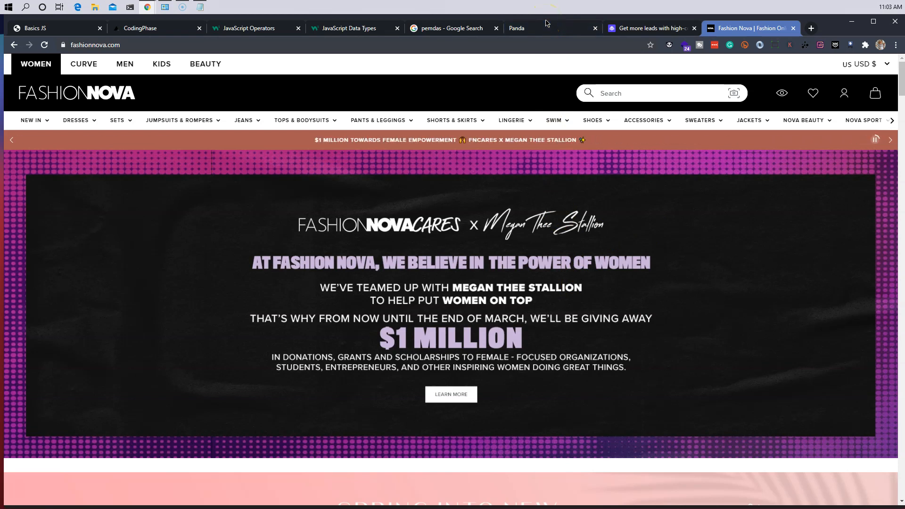
pyautogui.scroll(-3)
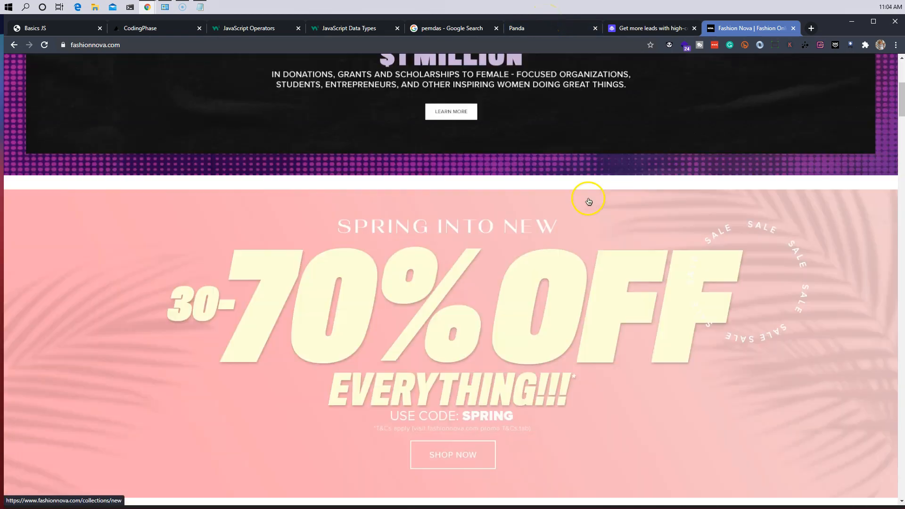
pyautogui.scroll(3)
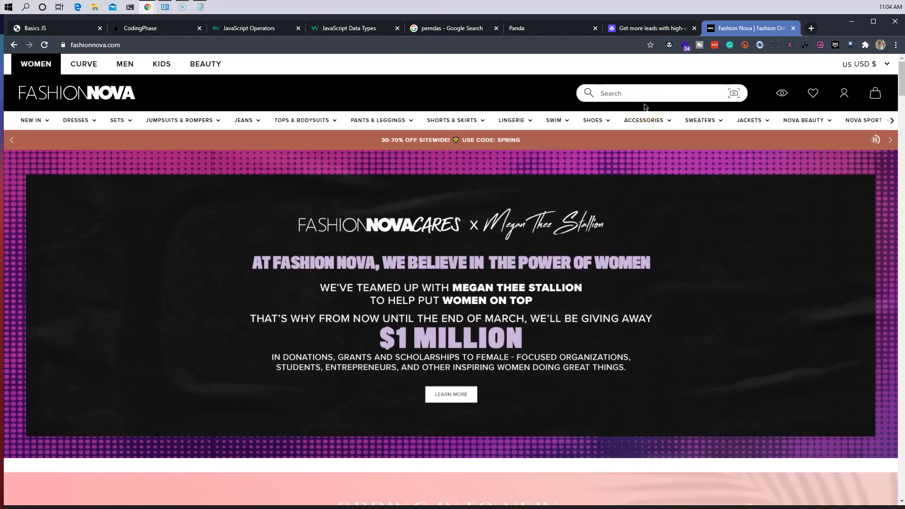
pyautogui.moveTo(700, 120)
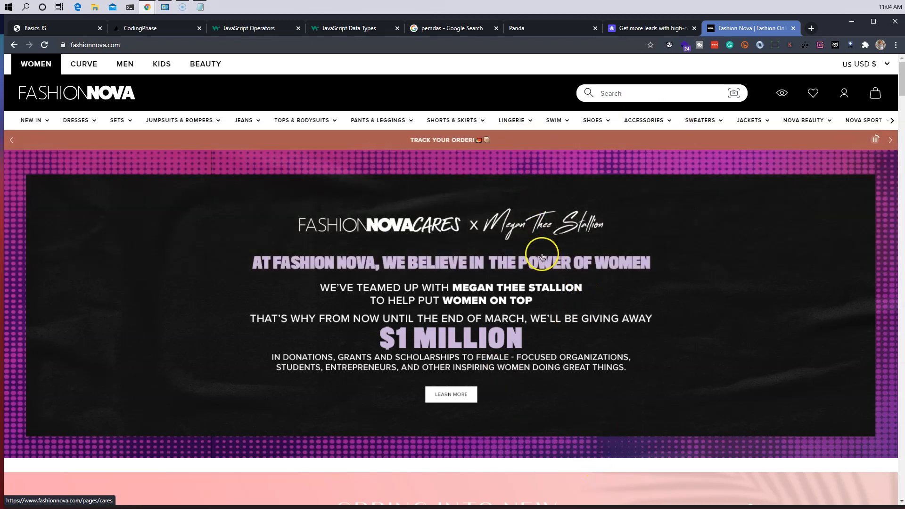
pyautogui.moveTo(542, 258)
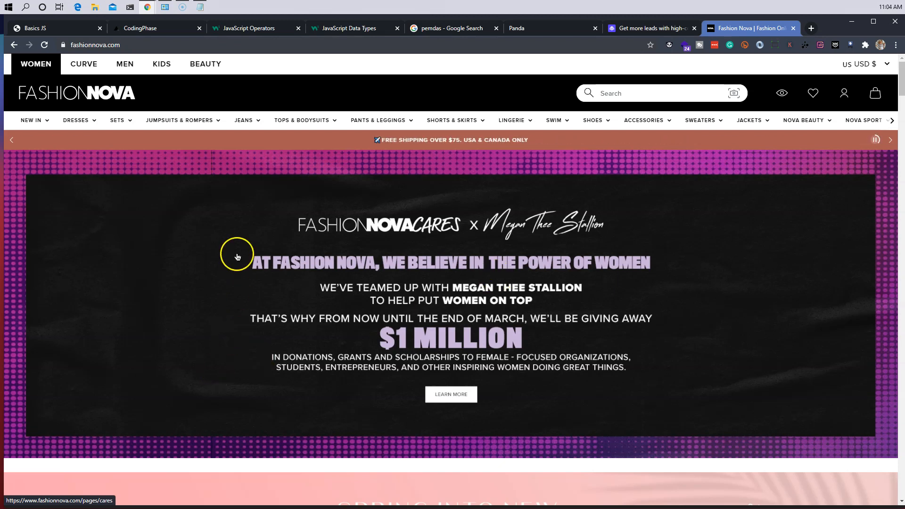
pyautogui.moveTo(237, 257)
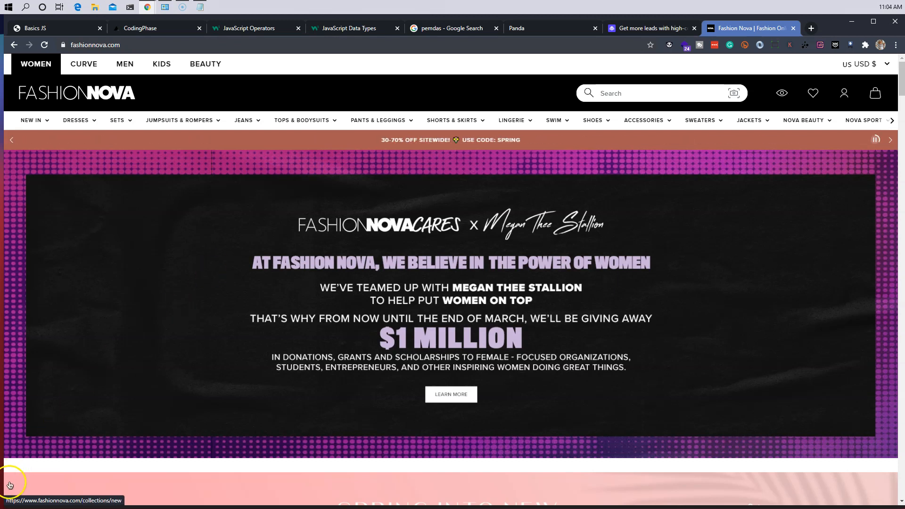
pyautogui.moveTo(24, 490)
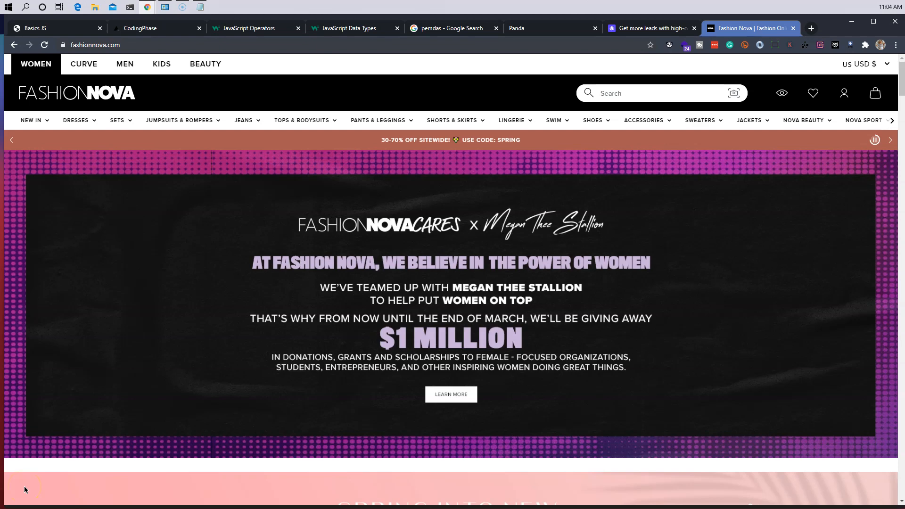